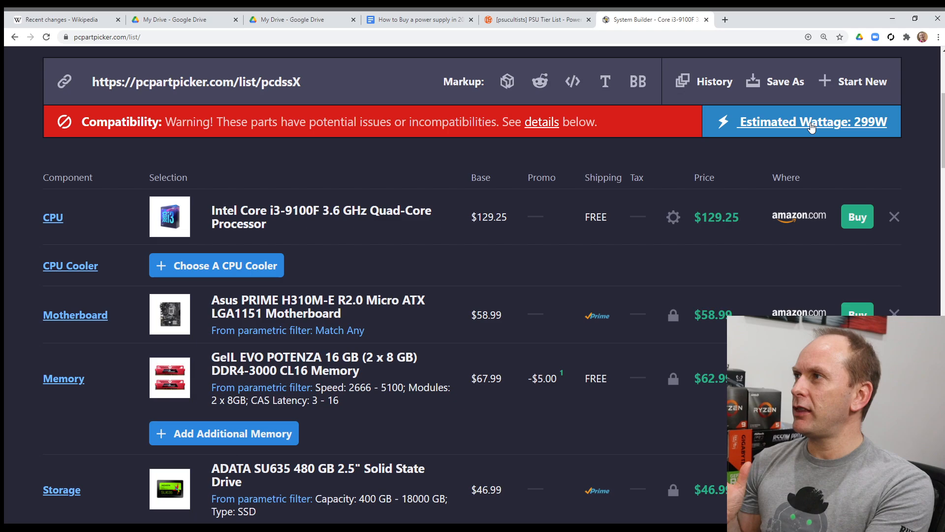
# View and close the build's per-part wattage breakdown, then scroll down the tier list thread
pyautogui.click(809, 121)
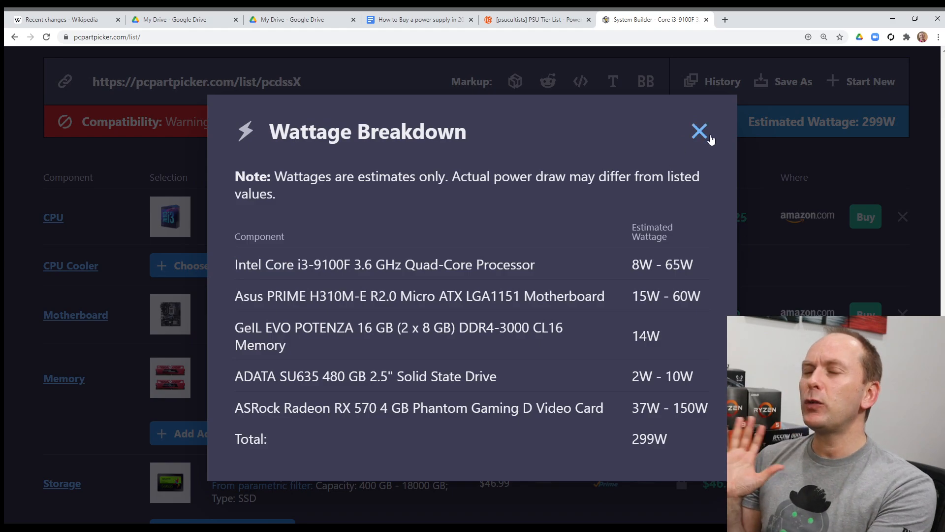
pyautogui.click(698, 131)
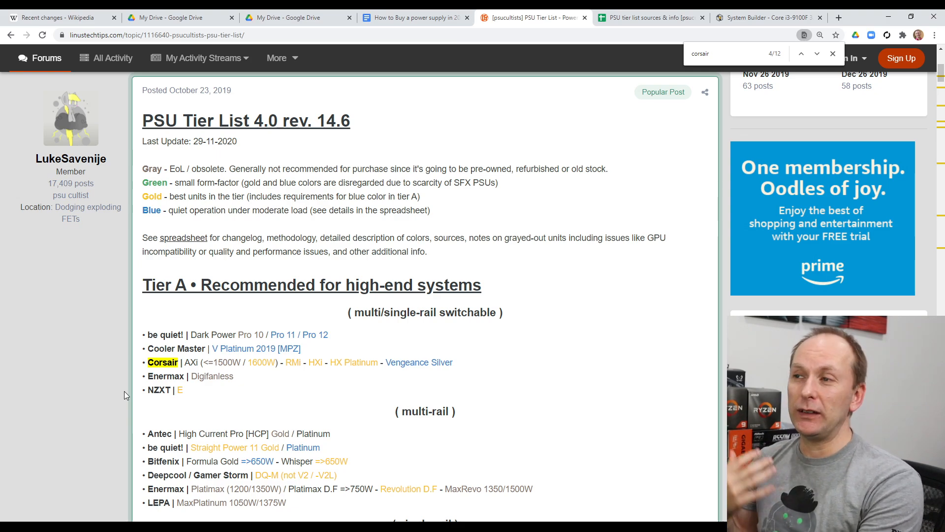
pyautogui.scroll(-3)
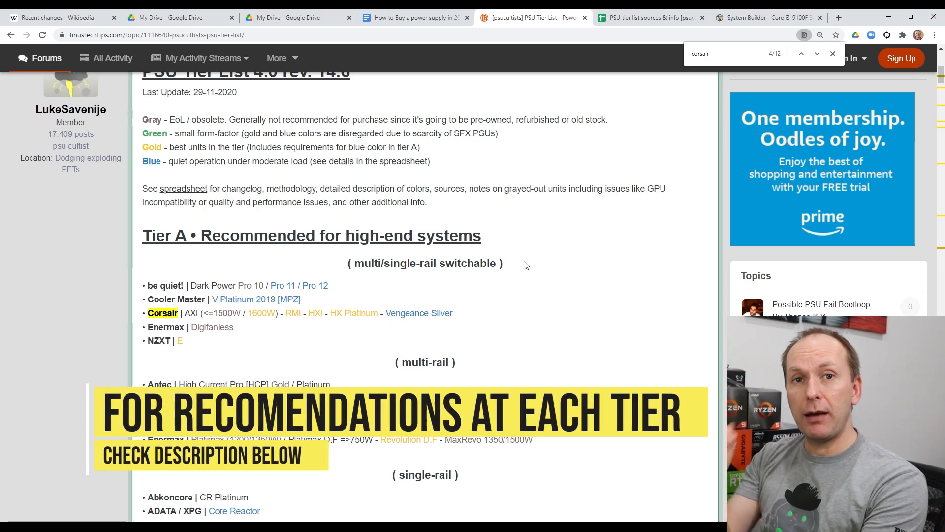
pyautogui.scroll(-3)
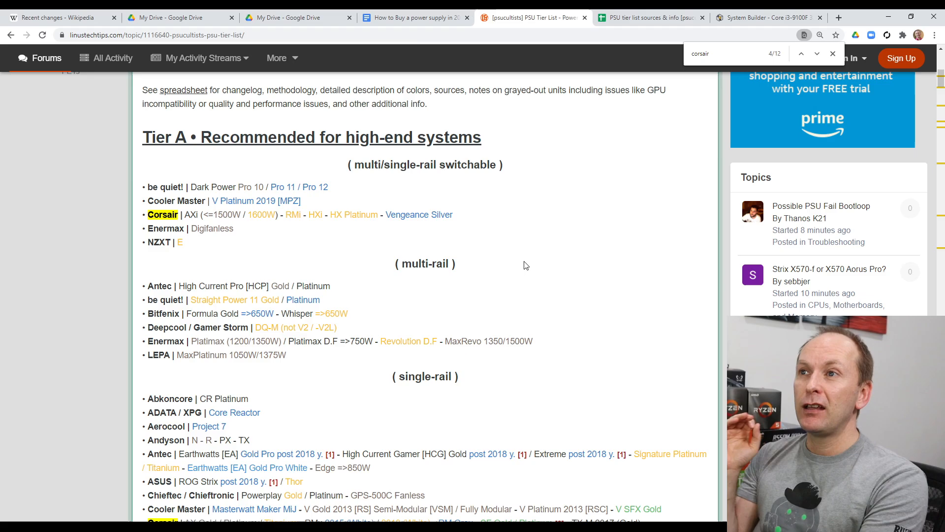
pyautogui.scroll(-3)
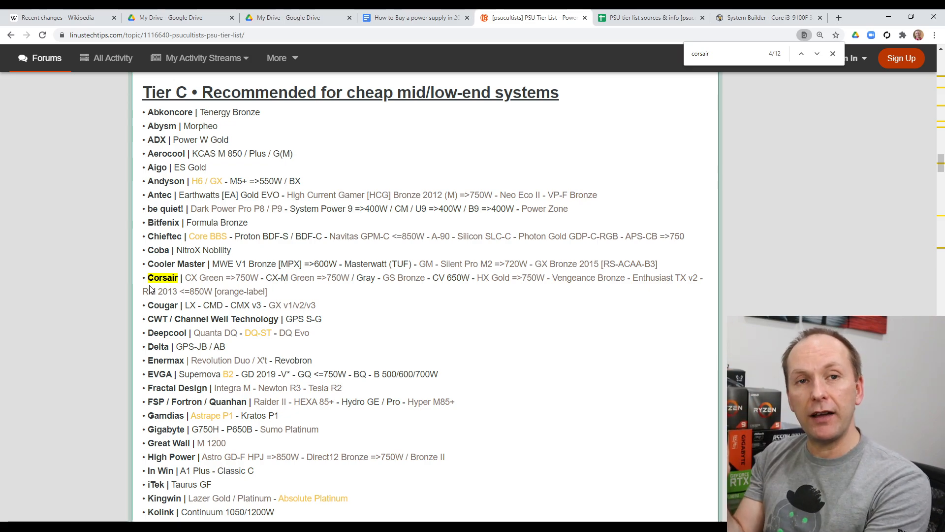
pyautogui.scroll(-3)
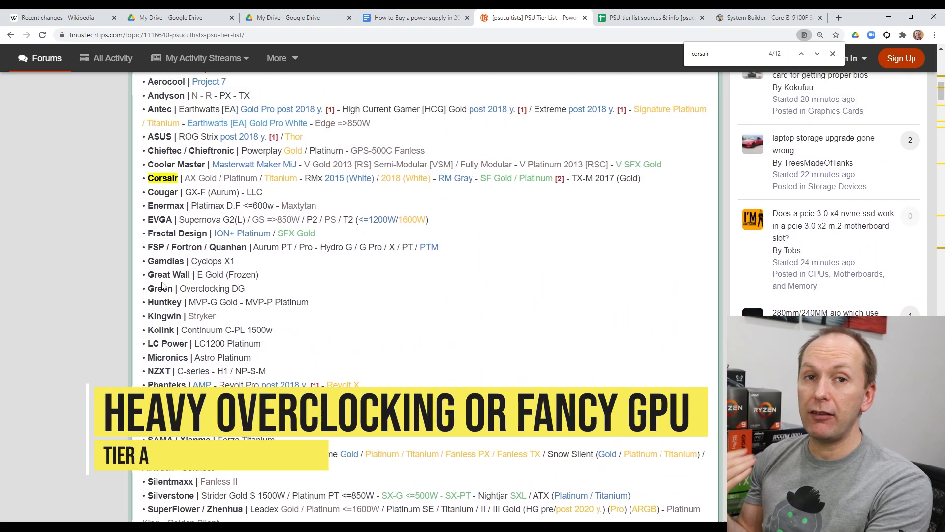
pyautogui.scroll(-3)
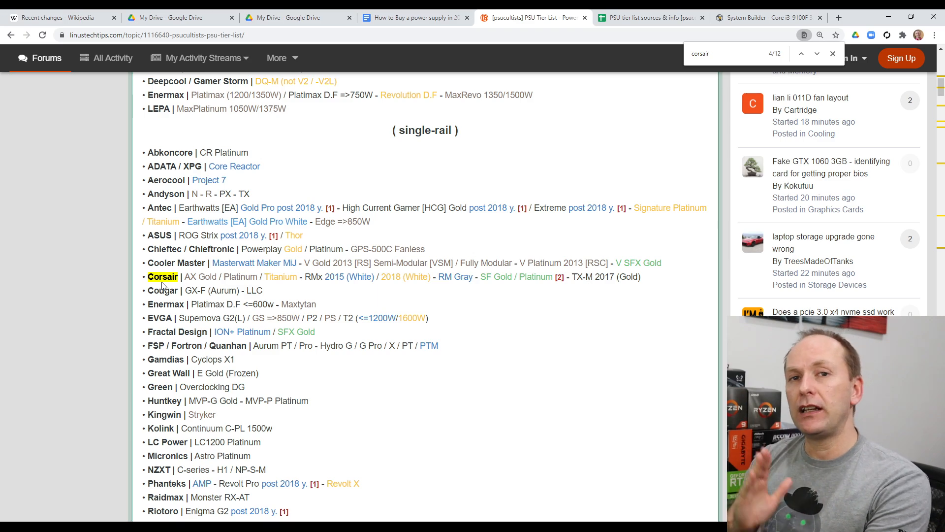
pyautogui.scroll(-3)
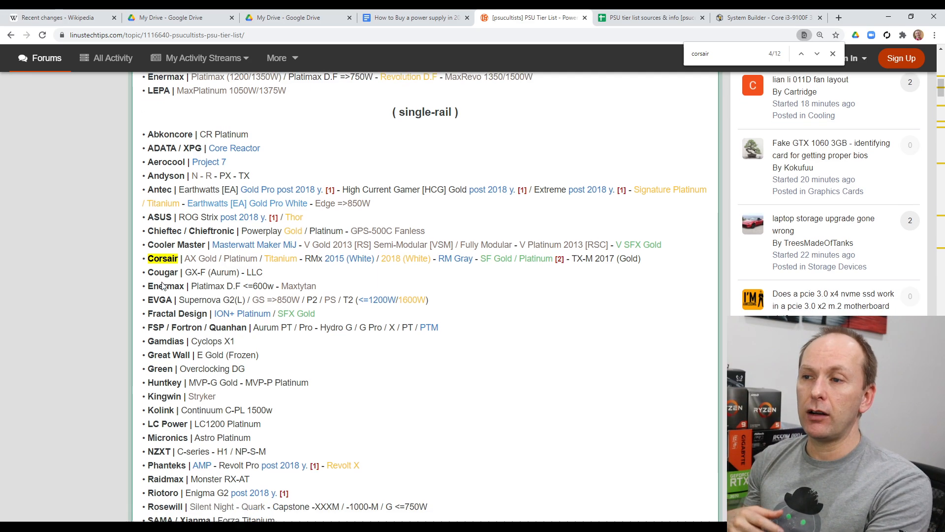
pyautogui.scroll(-3)
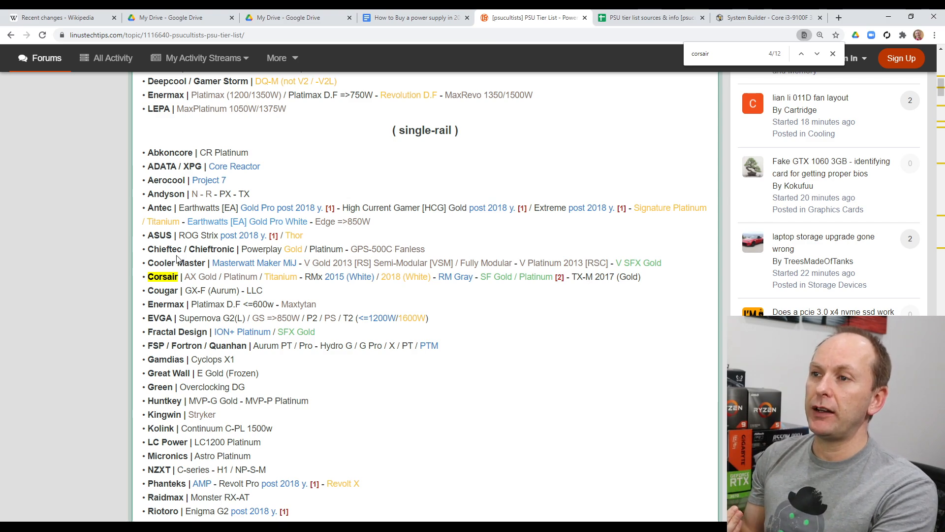
pyautogui.moveTo(601, 158)
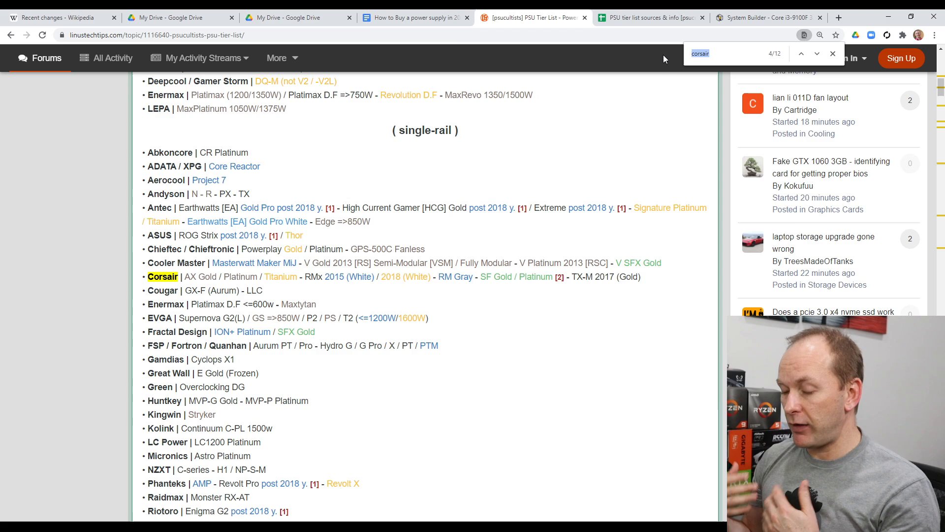
# Find 'seasonic' in the tier list, step through three matches, then return to the 299W build
pyautogui.write('s')
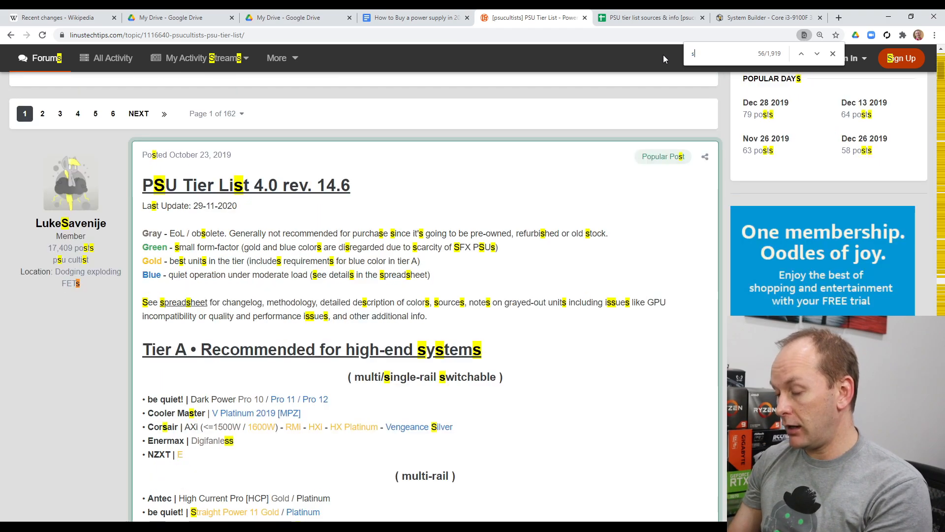
pyautogui.write('seasonic')
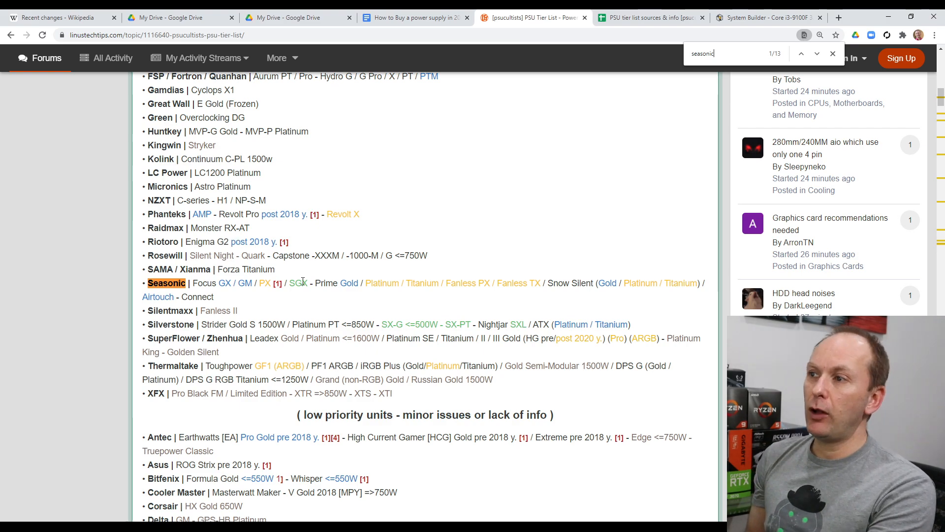
pyautogui.click(817, 53)
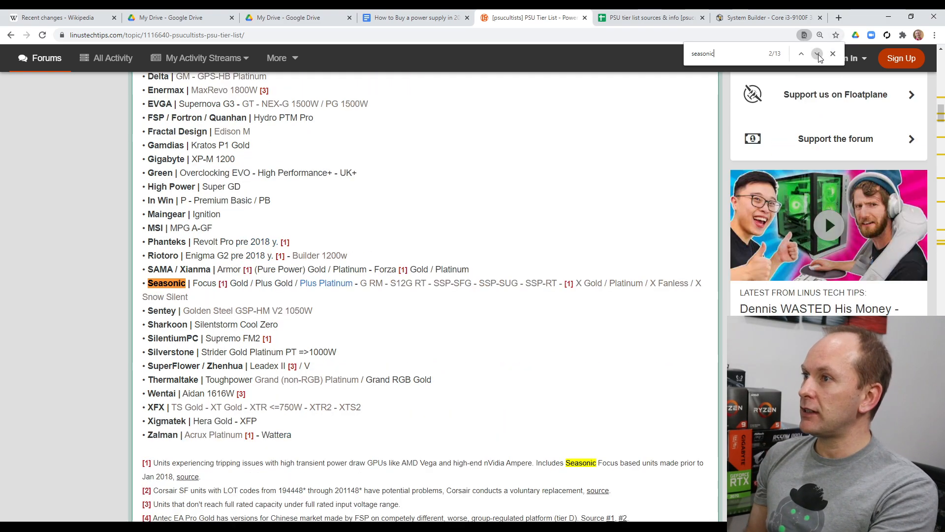
pyautogui.click(818, 54)
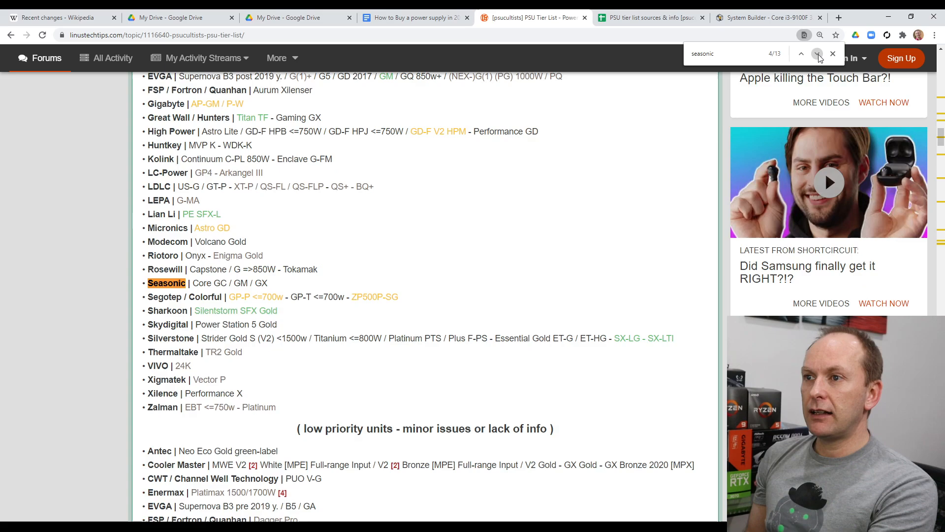
pyautogui.click(818, 53)
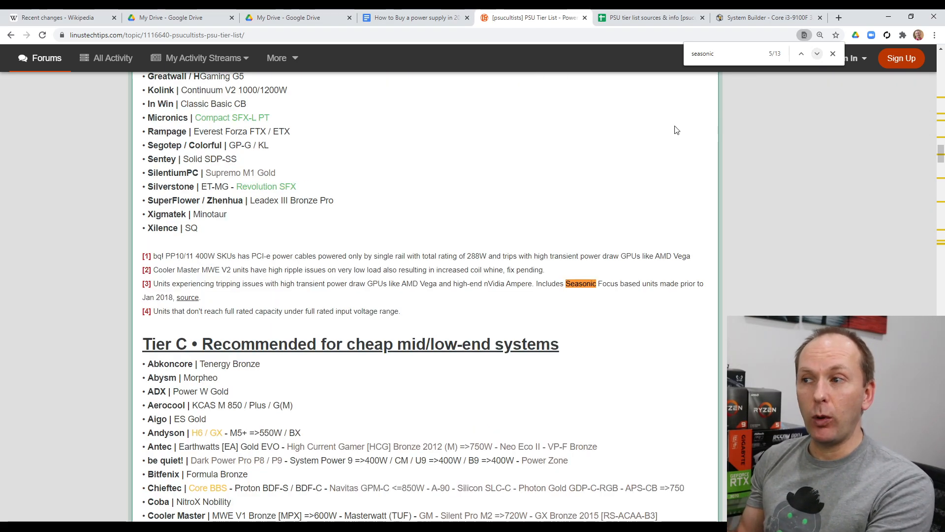
pyautogui.moveTo(362, 245)
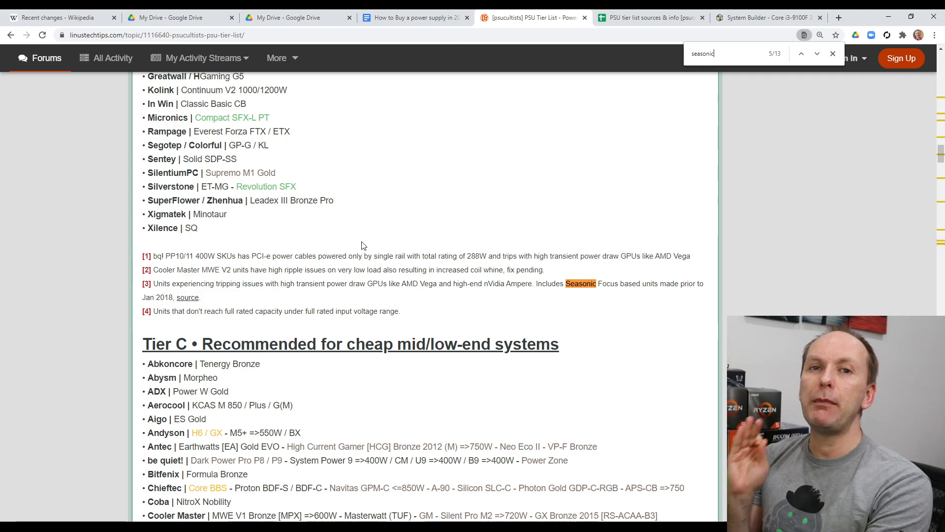
pyautogui.click(767, 12)
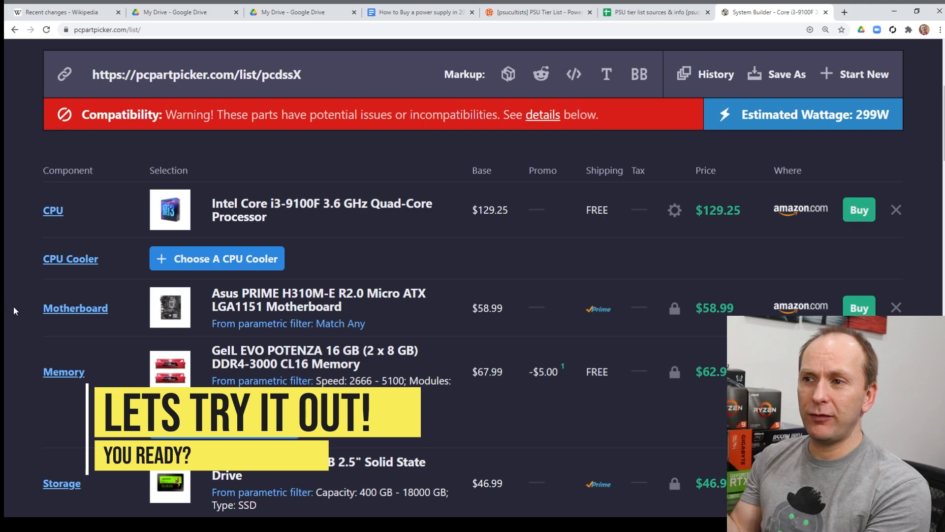
# Scroll the 7-part build list to the Power Supply row and open its product chooser
pyautogui.scroll(-3)
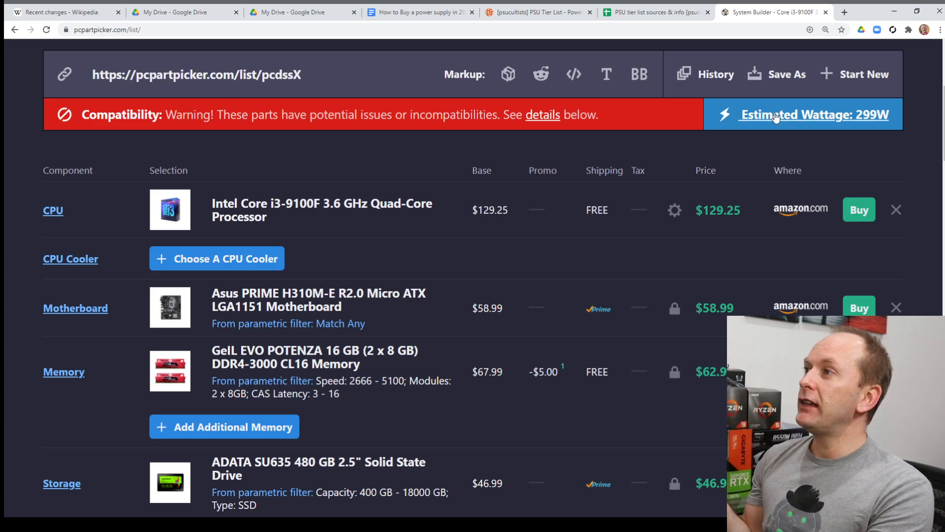
pyautogui.moveTo(743, 156)
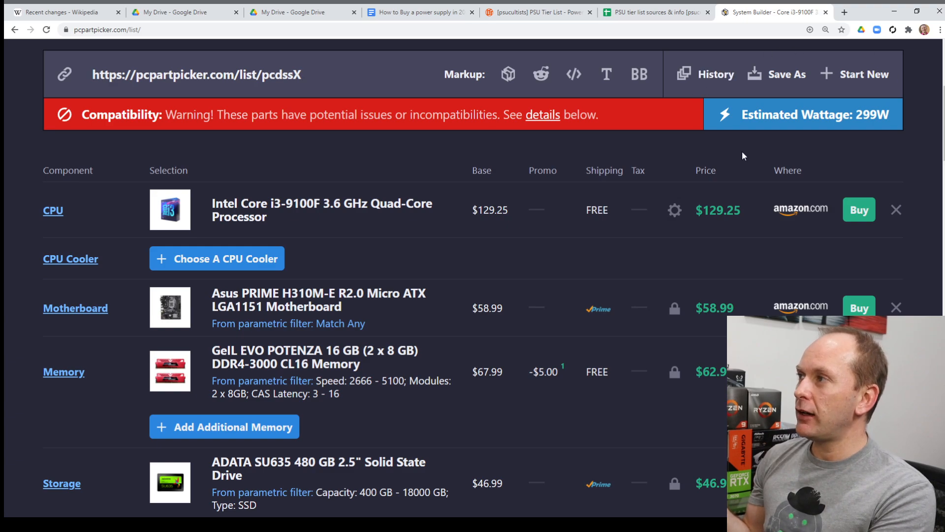
pyautogui.moveTo(500, 352)
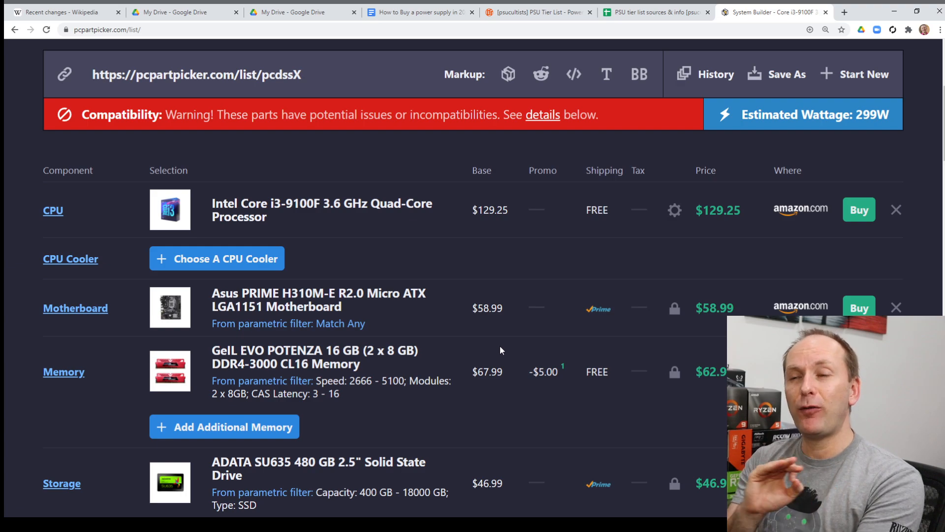
pyautogui.scroll(-3)
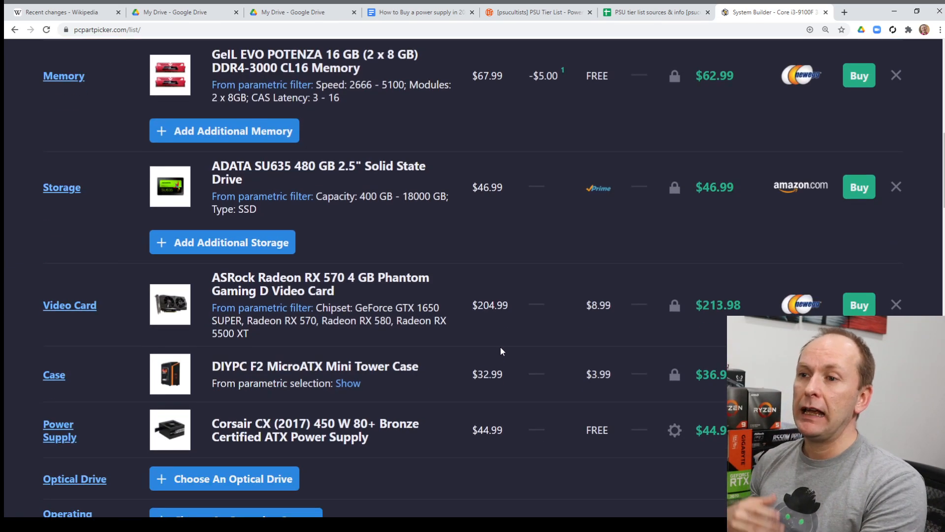
pyautogui.scroll(-3)
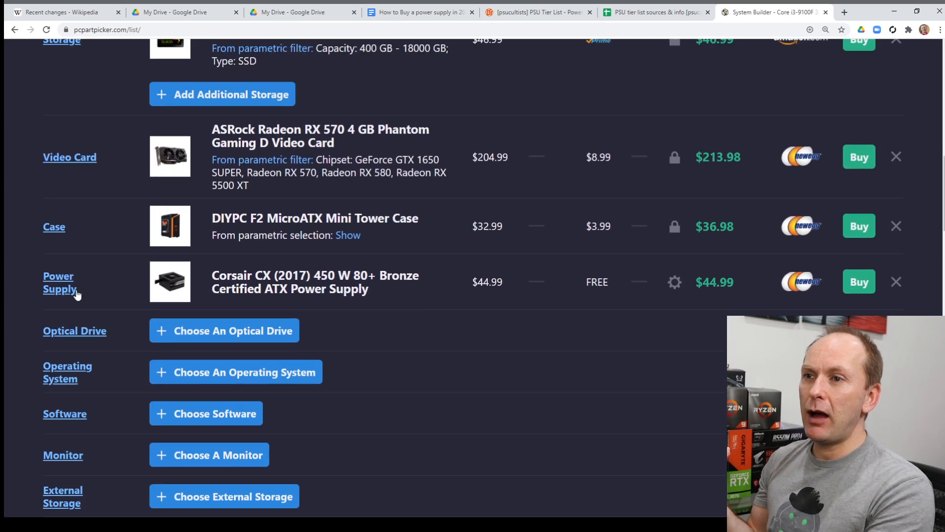
pyautogui.click(59, 282)
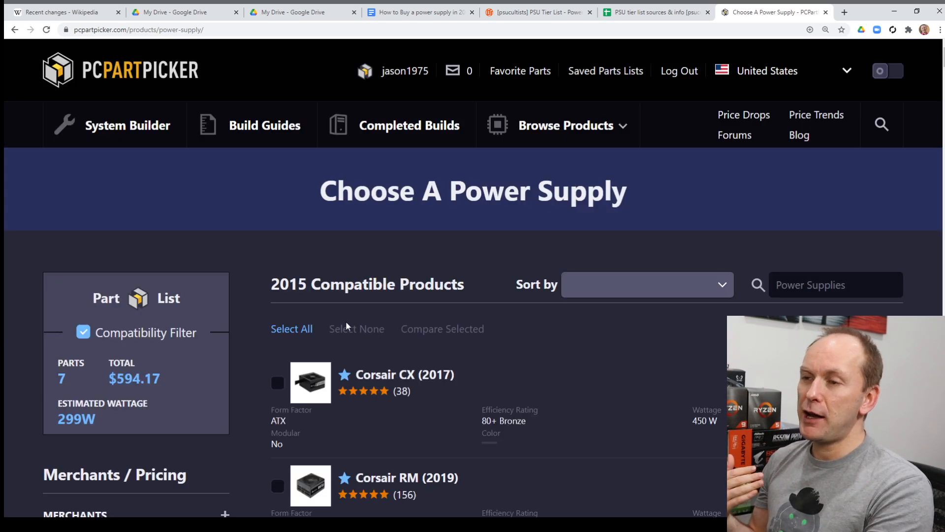
# Raise the Wattage filter minimum to 450 W, leaving 1460 compatible power supplies
pyautogui.scroll(-3)
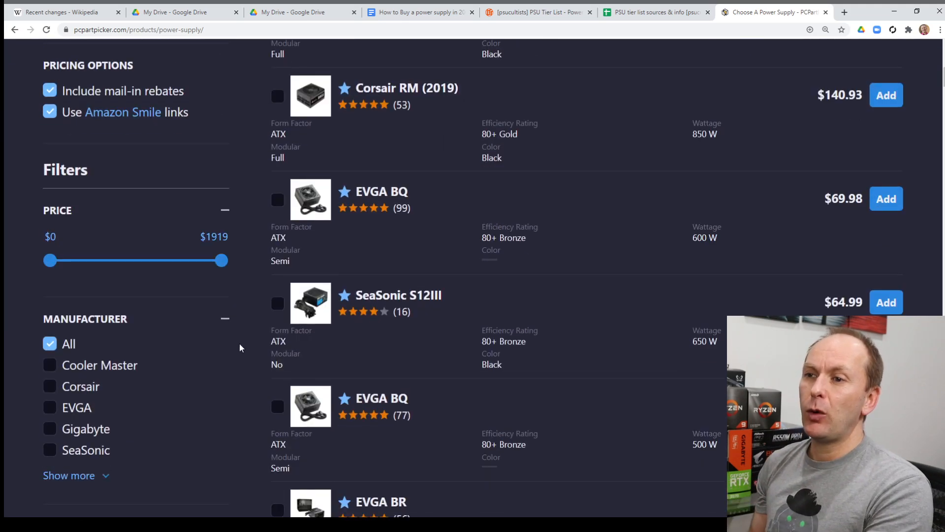
pyautogui.scroll(-3)
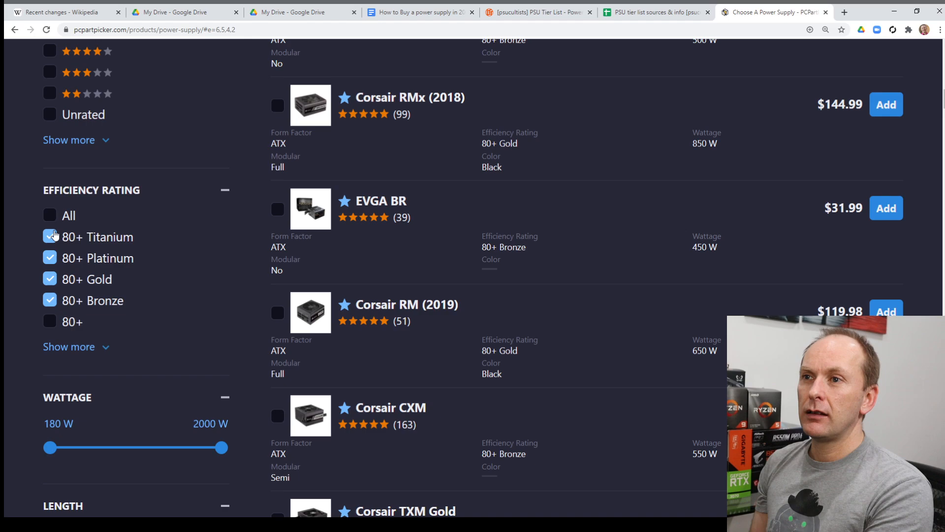
pyautogui.click(59, 424)
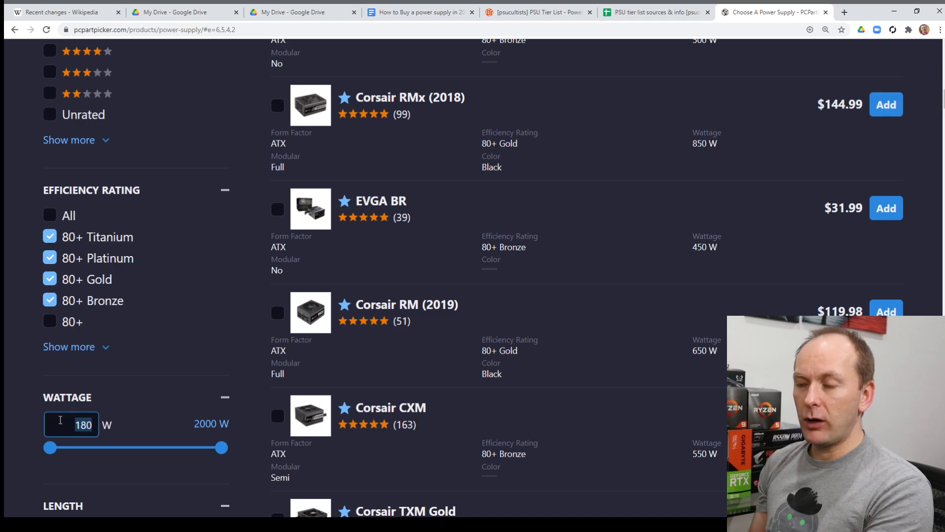
pyautogui.moveTo(50, 447); pyautogui.dragTo(75, 448)
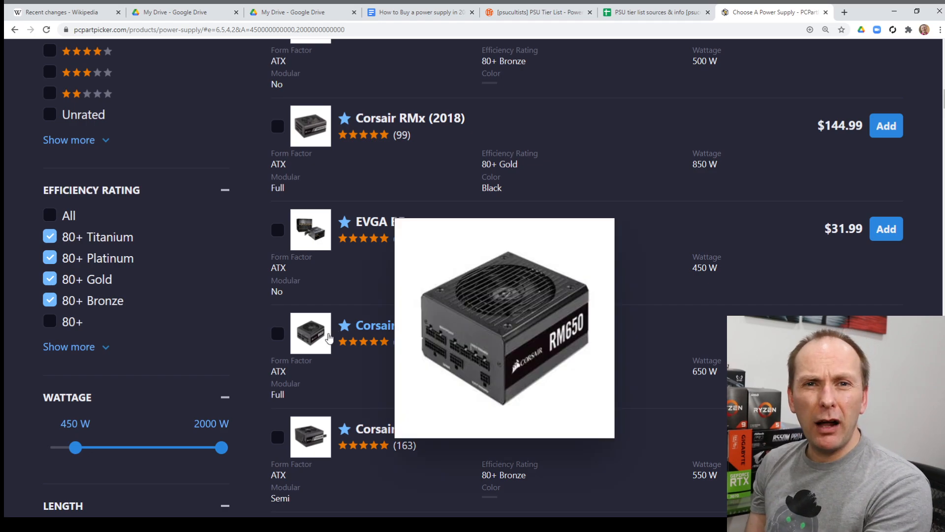
pyautogui.scroll(-3)
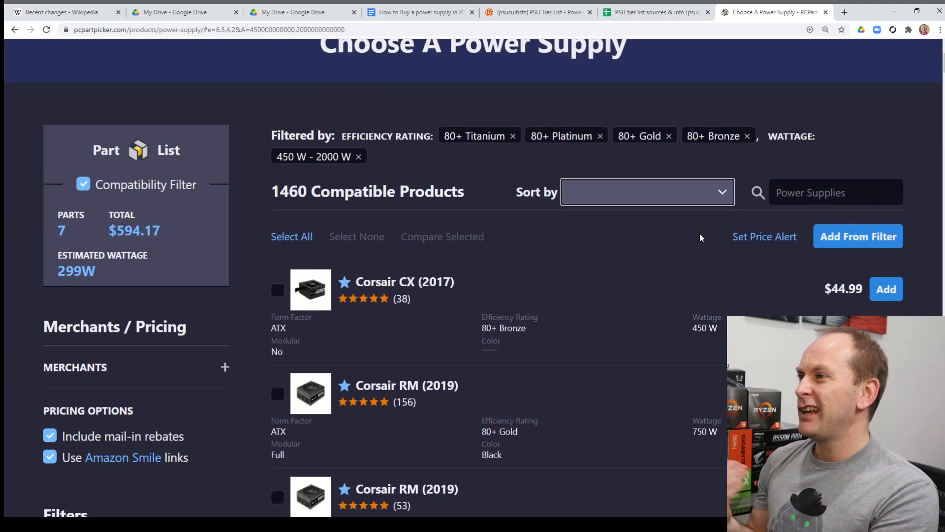
# Sort by Price (Lowest To Highest), led by the $31.99 EVGA BR, and return to the tier list
pyautogui.click(646, 192)
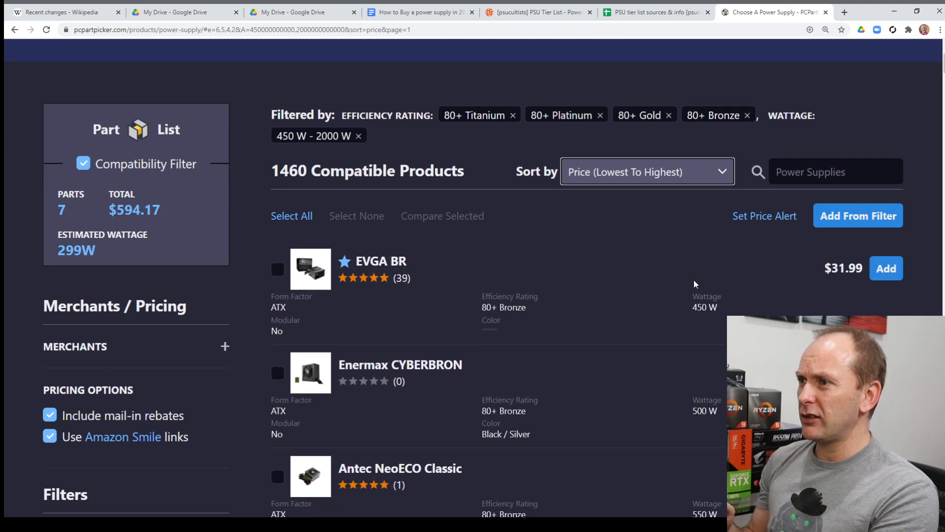
pyautogui.scroll(-3)
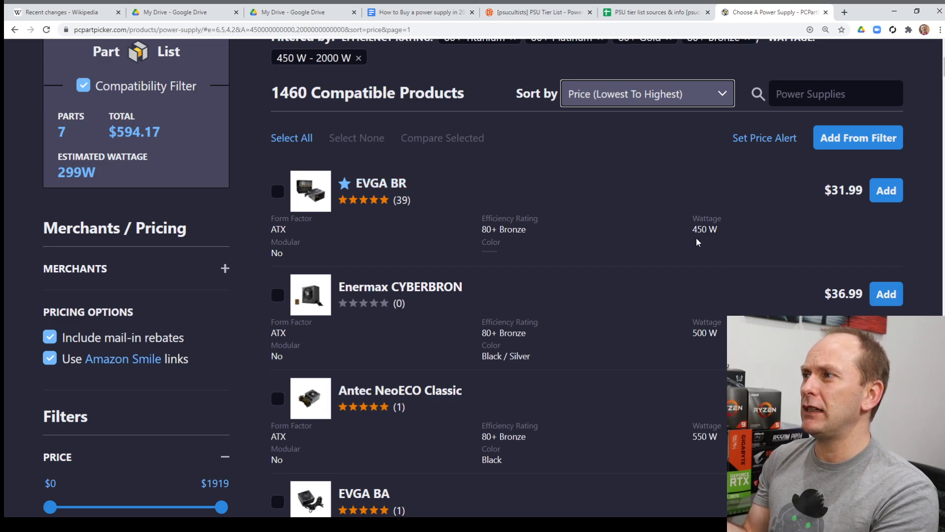
pyautogui.click(535, 12)
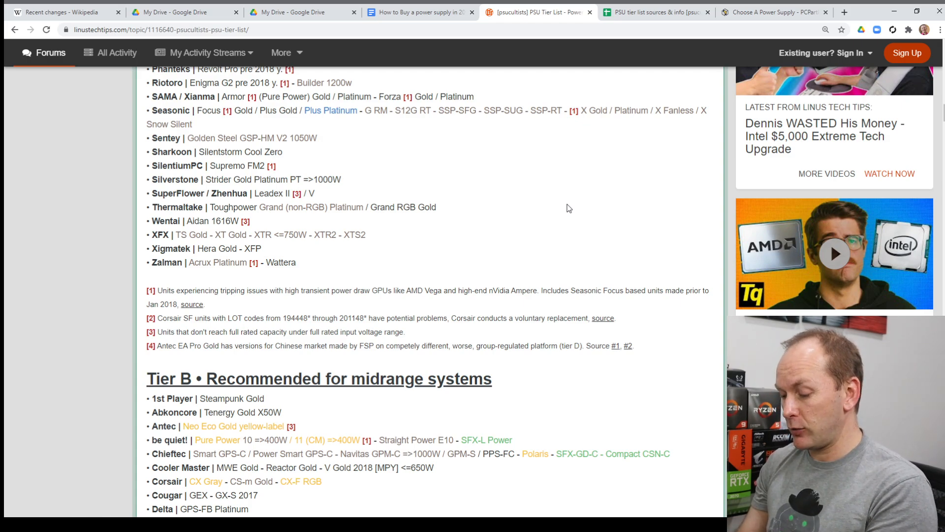
# Find 'evga' in the tier list, step through seven matches, then return to PCPartPicker
pyautogui.write('evga')
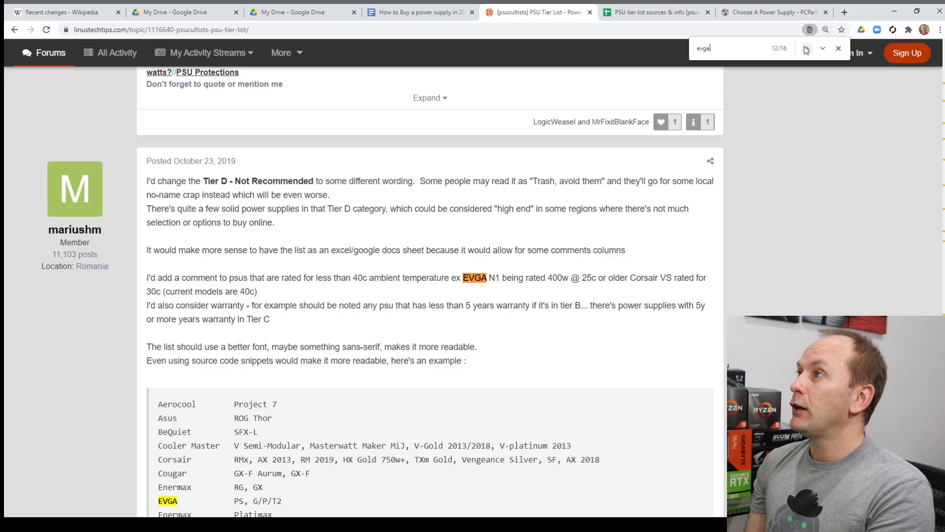
pyautogui.click(806, 48)
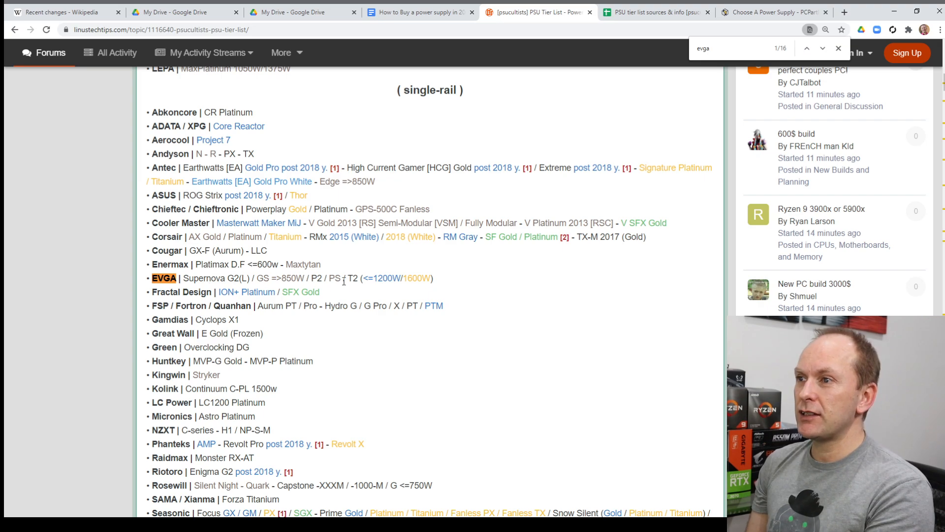
pyautogui.click(823, 48)
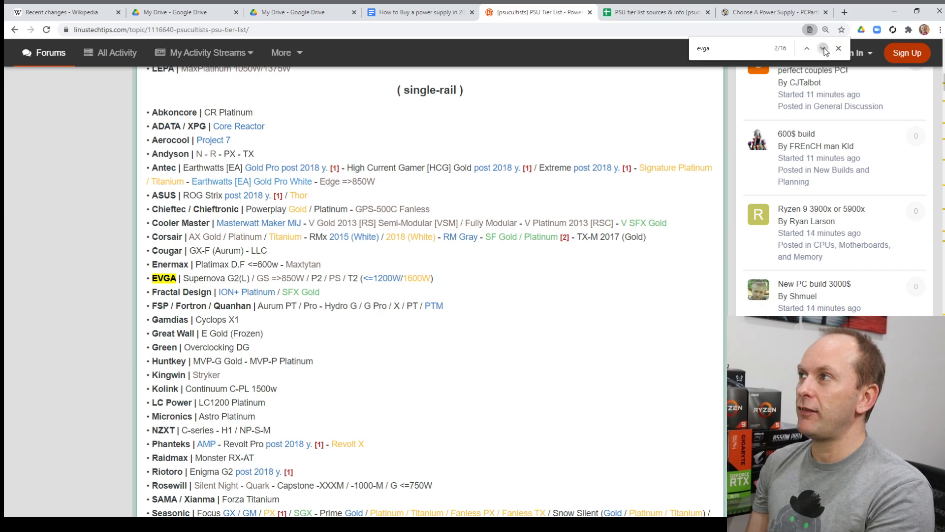
pyautogui.click(822, 48)
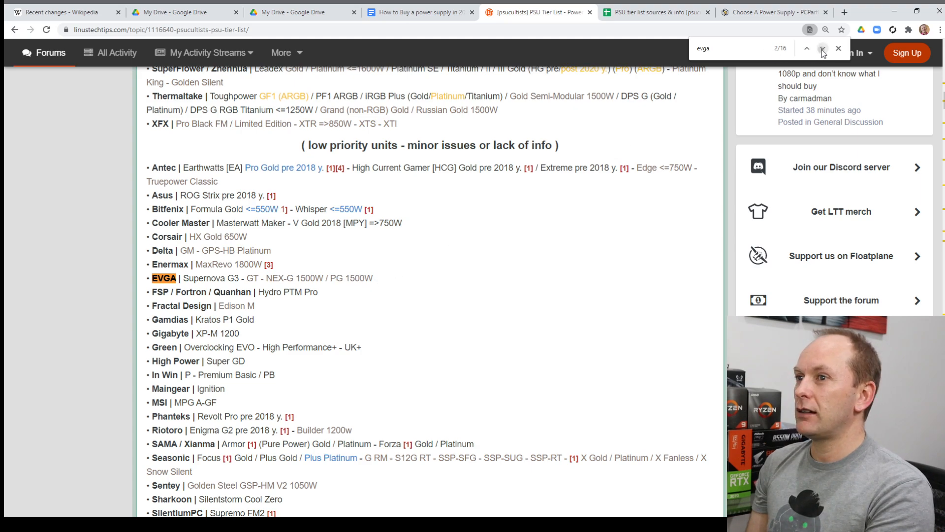
pyautogui.click(822, 48)
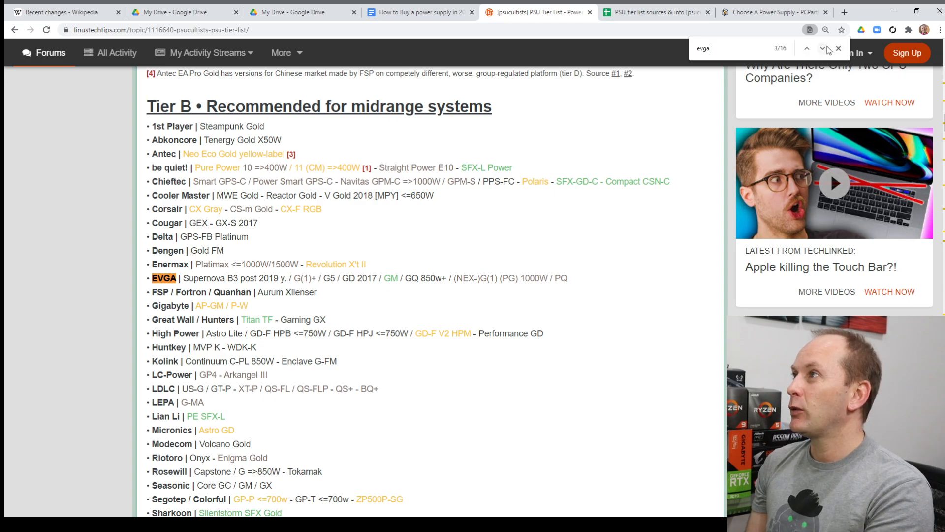
pyautogui.click(824, 48)
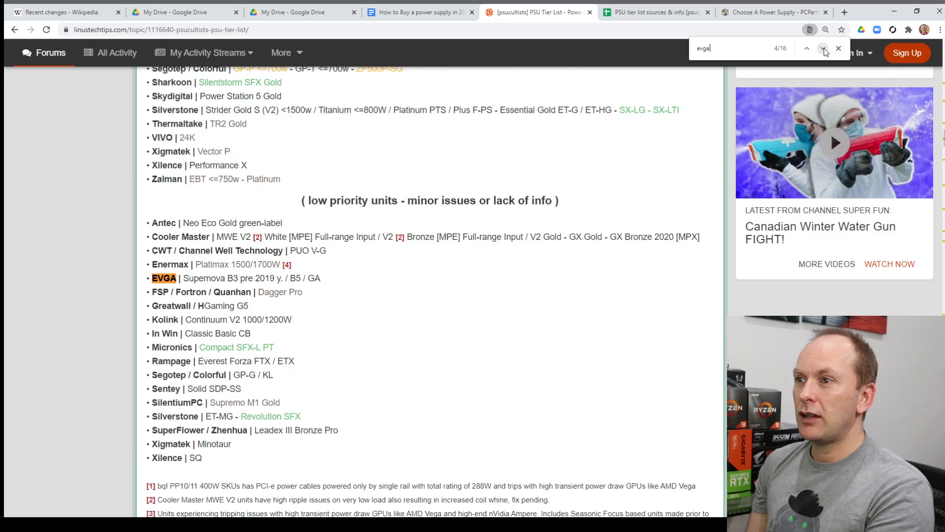
pyautogui.click(807, 49)
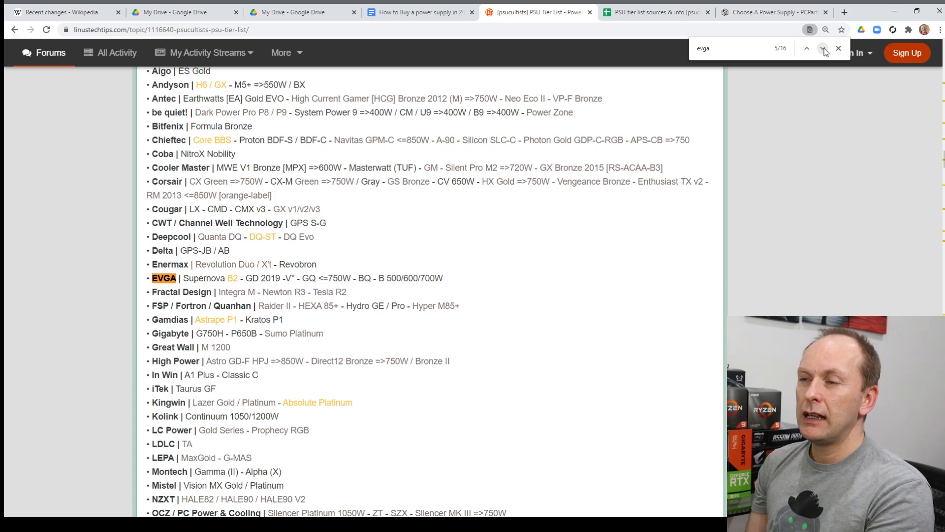
pyautogui.click(822, 48)
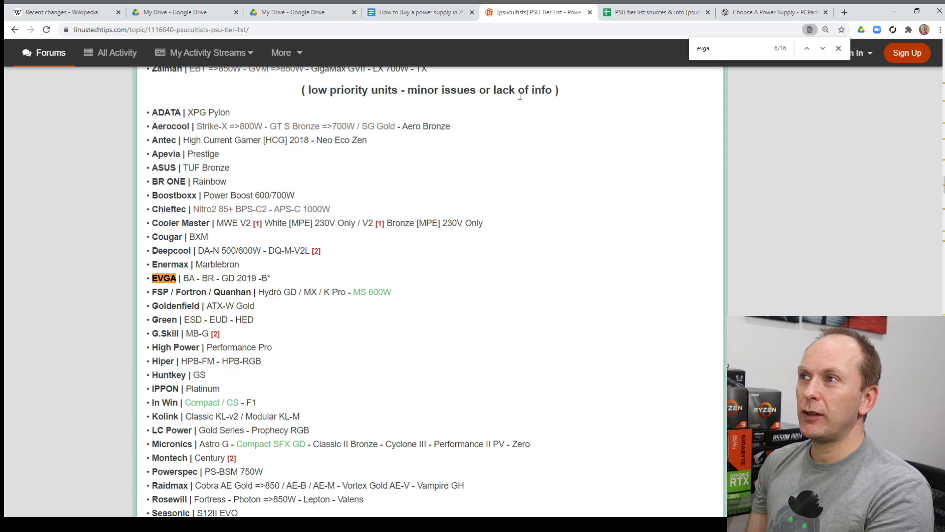
pyautogui.moveTo(80, 309)
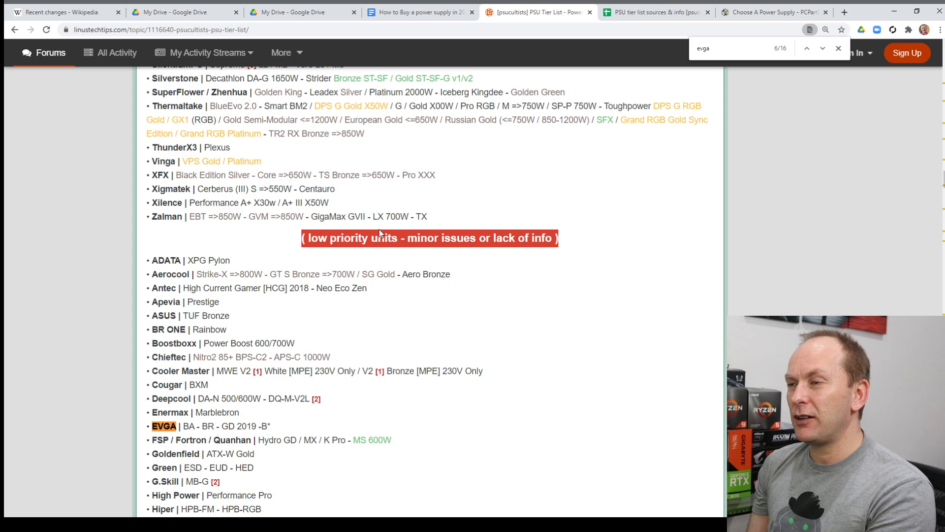
pyautogui.click(773, 12)
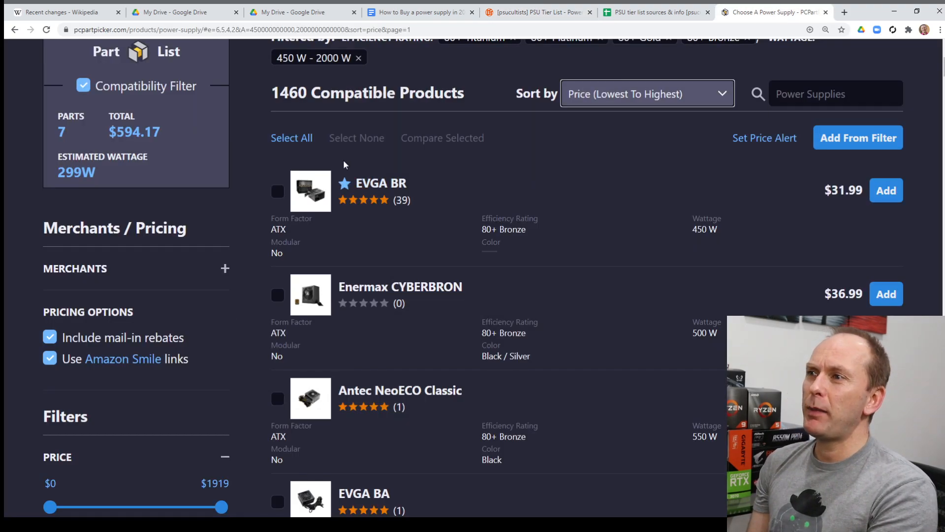
pyautogui.moveTo(436, 237)
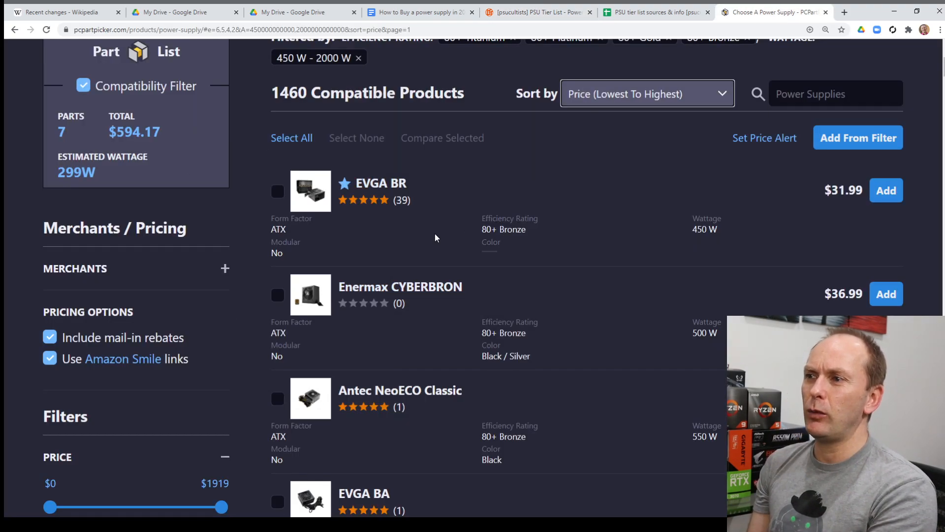
# Scroll the results and open the Corsair CX (2017) 450 W 80+ Bronze product page
pyautogui.scroll(-3)
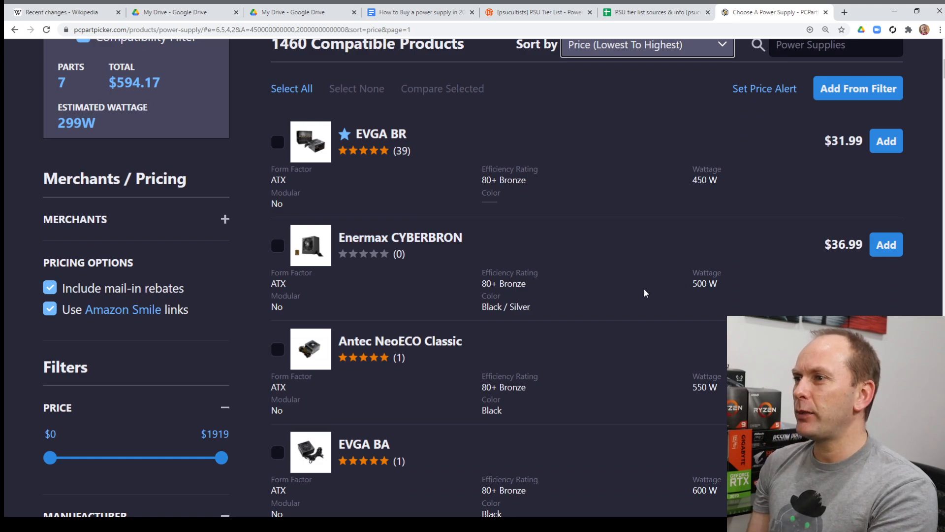
pyautogui.scroll(-3)
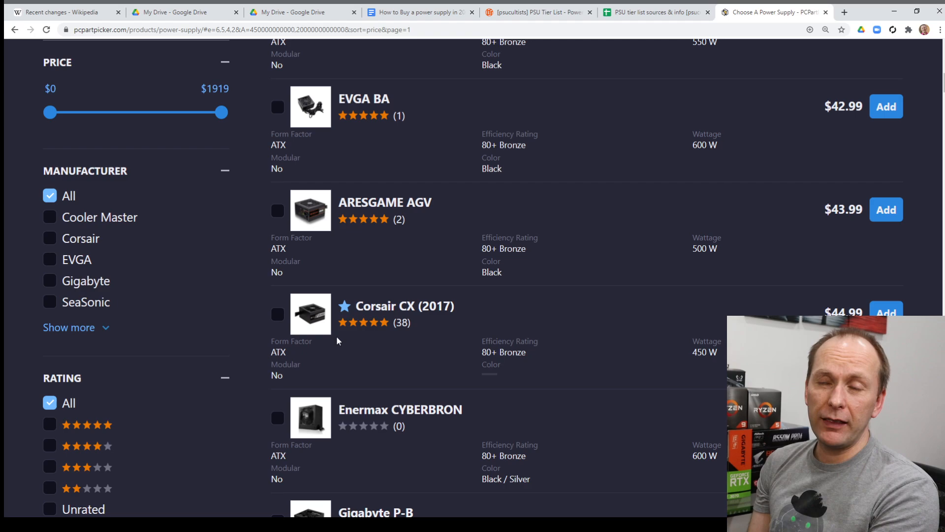
pyautogui.moveTo(422, 311)
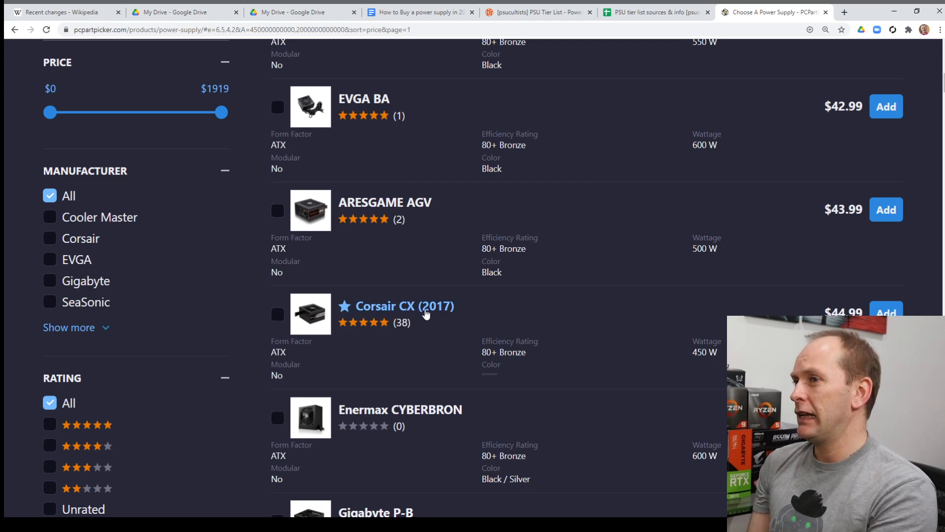
pyautogui.click(395, 307)
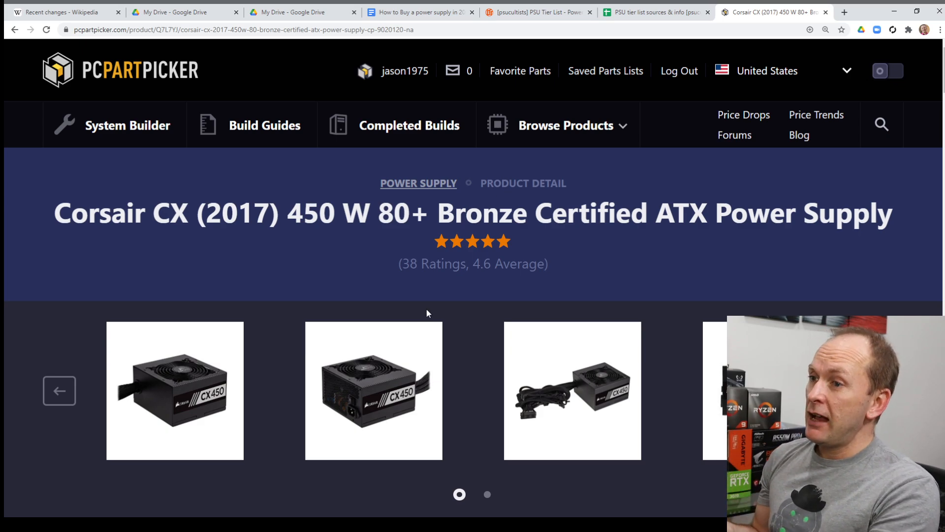
pyautogui.moveTo(304, 151)
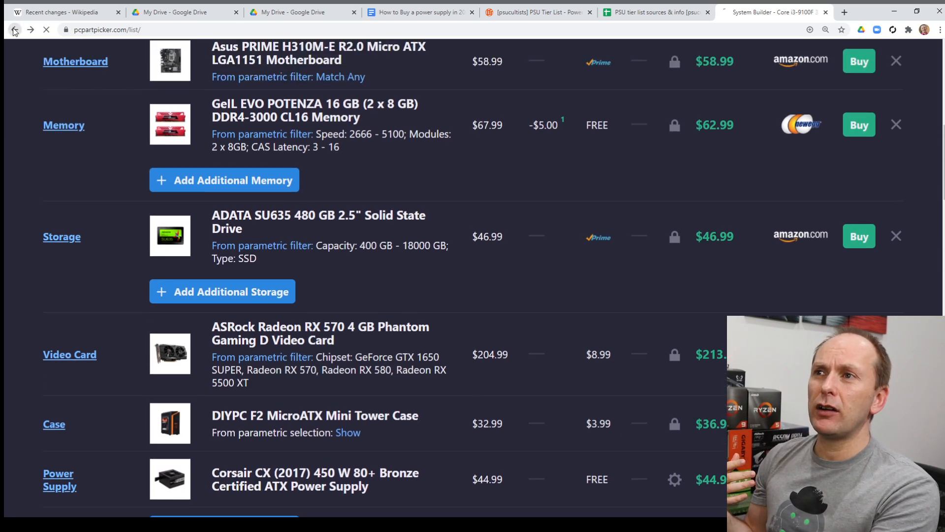
# Go back twice to the power supply results and scroll to the Gigabyte P-B and Corsair CV
pyautogui.click(314, 479)
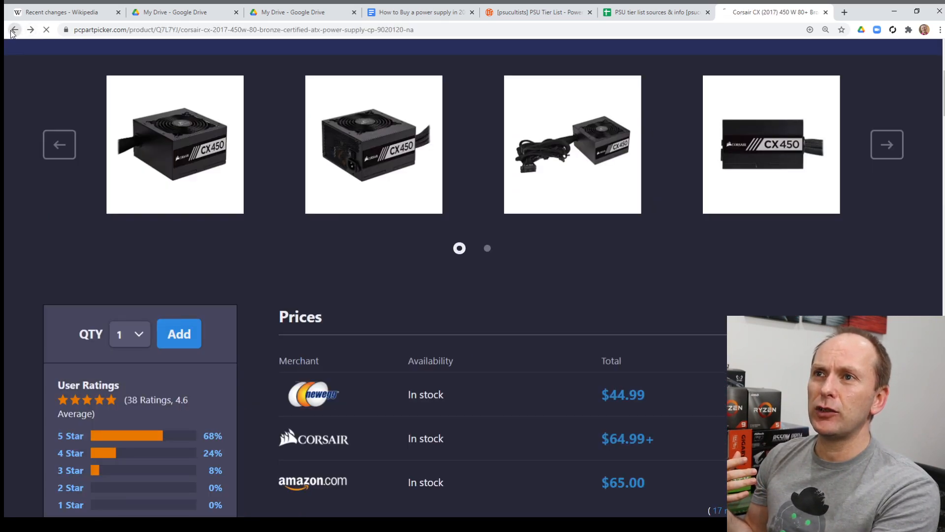
pyautogui.click(15, 29)
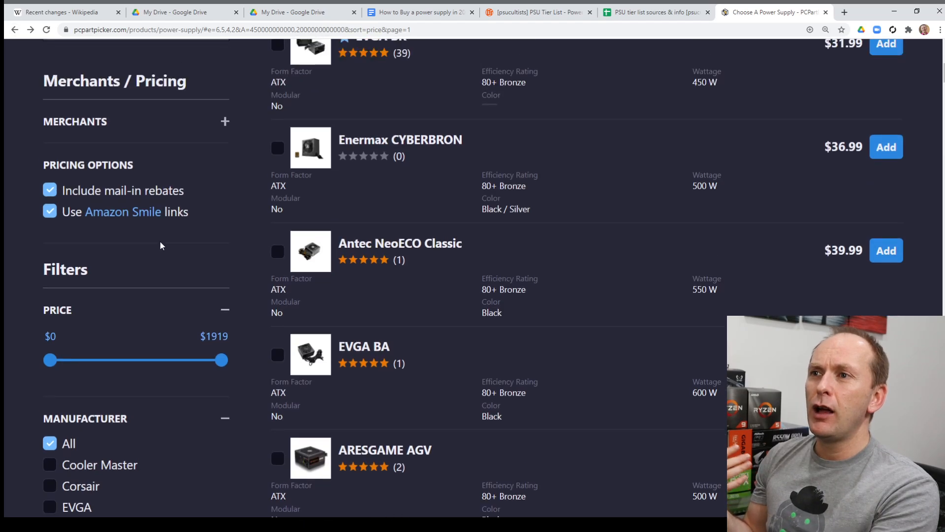
pyautogui.scroll(-3)
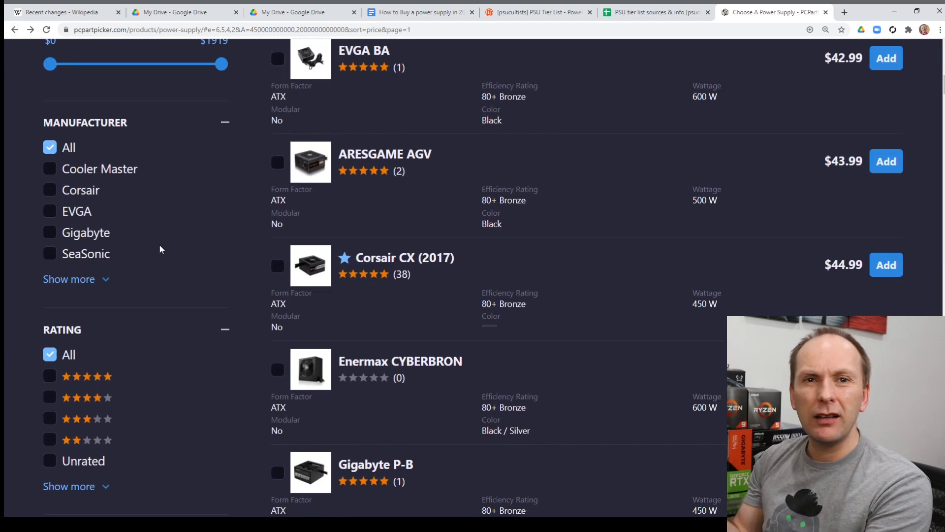
pyautogui.scroll(-3)
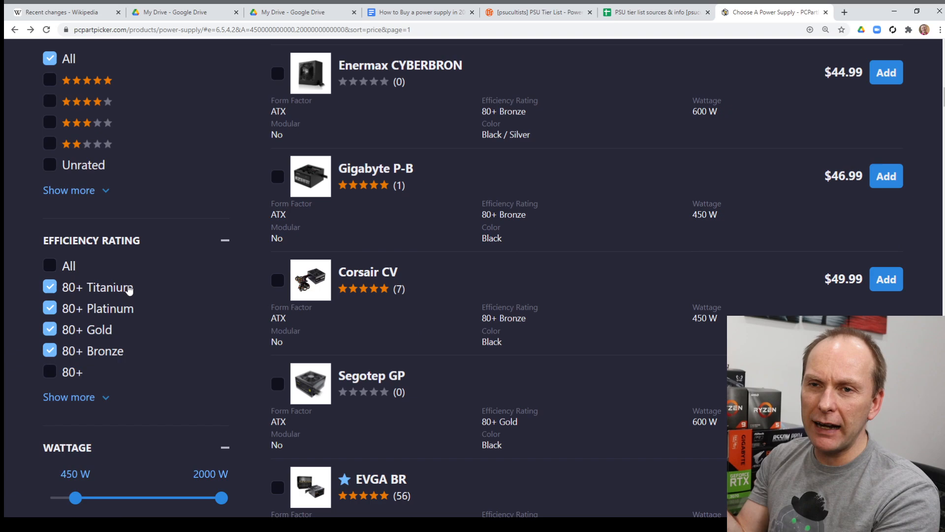
# Uncheck 80+ Bronze under Efficiency Rating, leaving Gold units like the $72.15 Silverstone Essential
pyautogui.click(49, 350)
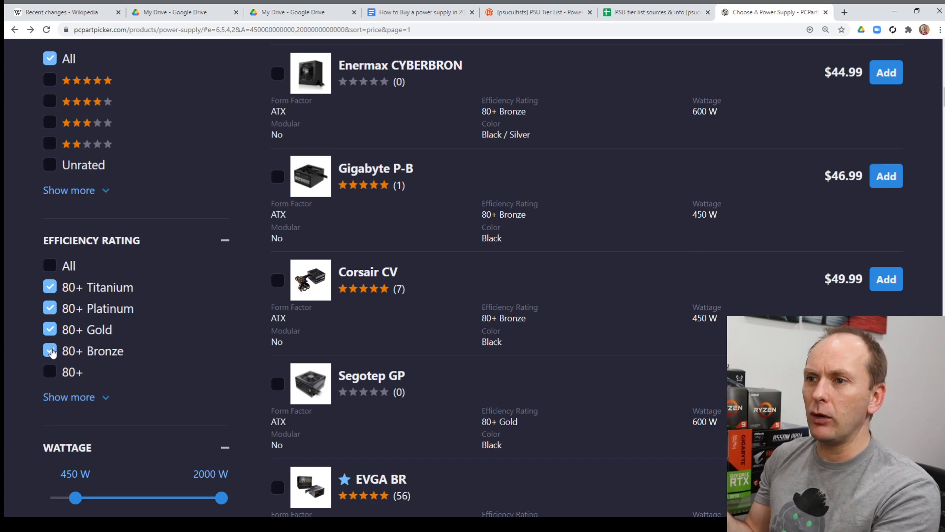
pyautogui.click(49, 350)
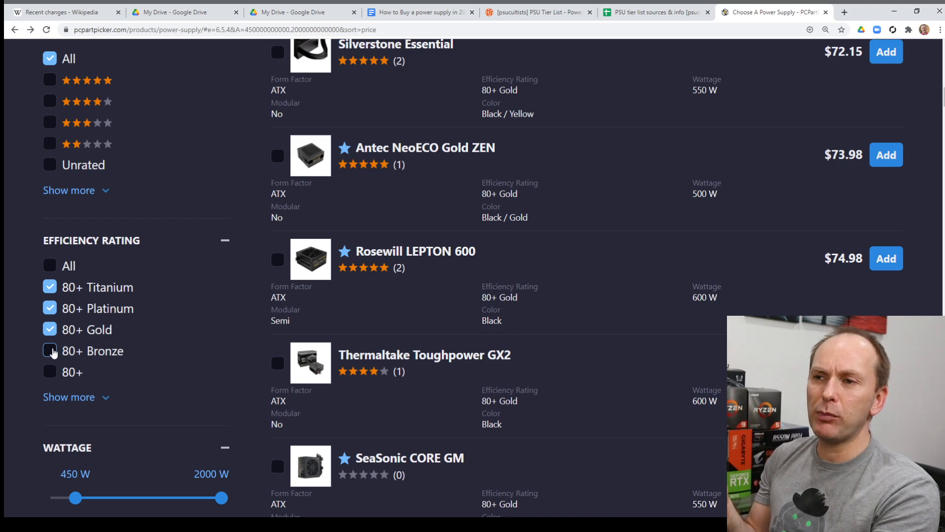